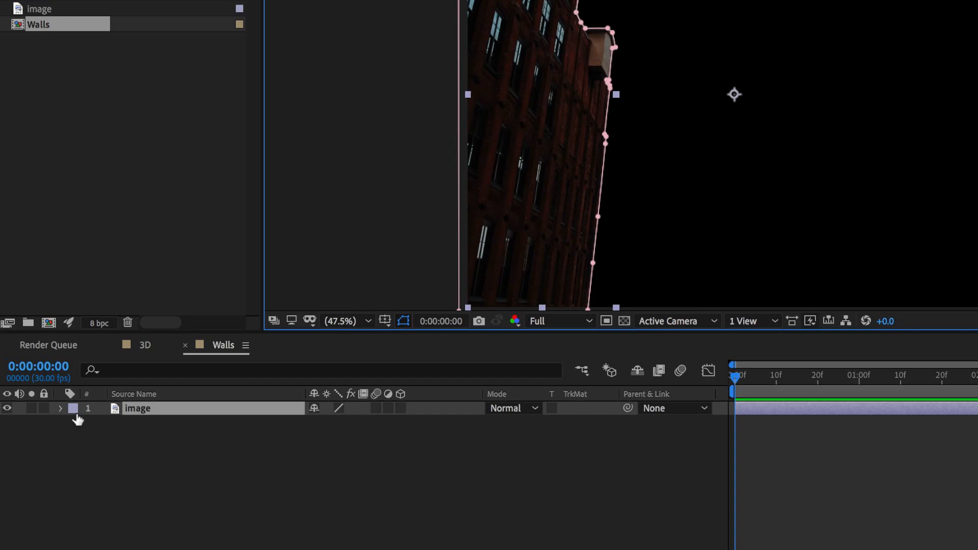
# - Give the Image layer's Mask 1 a 1-pixel feather and -1 pixel expansion
pyautogui.click(61, 408)
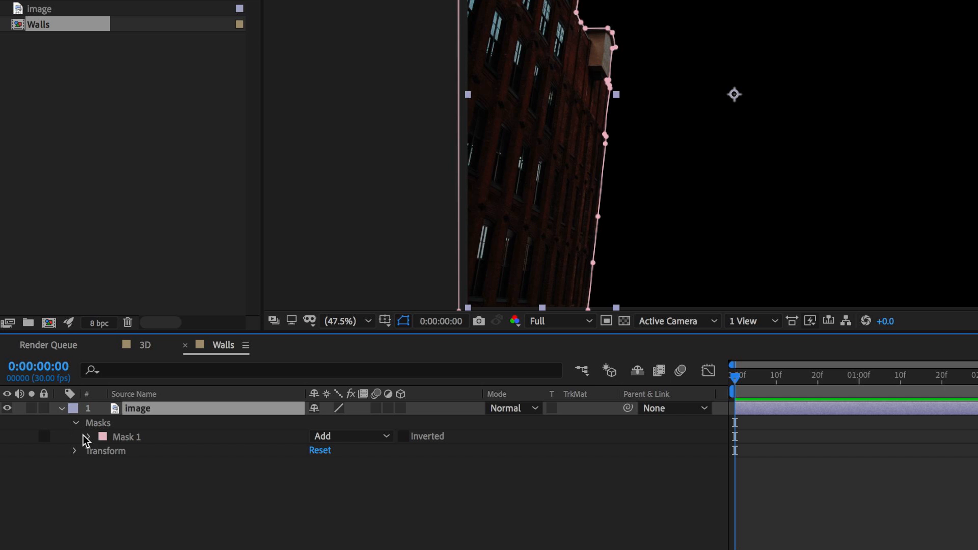
pyautogui.click(87, 436)
pyautogui.write('1')
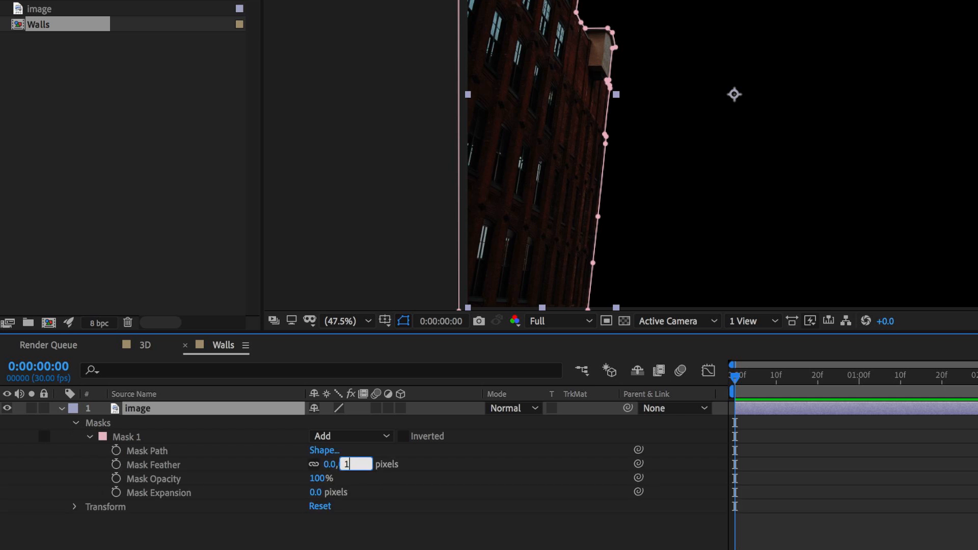
pyautogui.press('Enter')
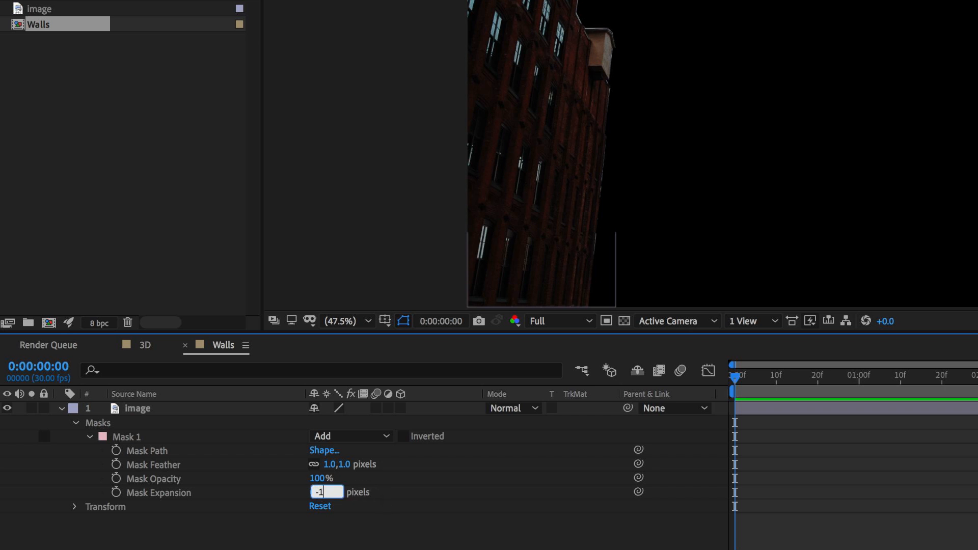
pyautogui.press('Enter')
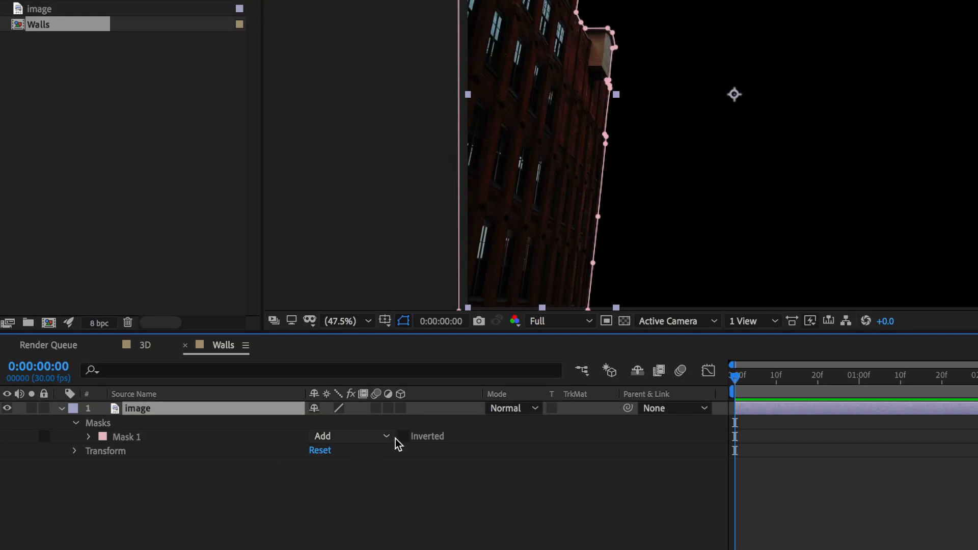
# - Draw a second Pen-tool mask tracing the right-hand brick building's edge past the frame
pyautogui.click(403, 436)
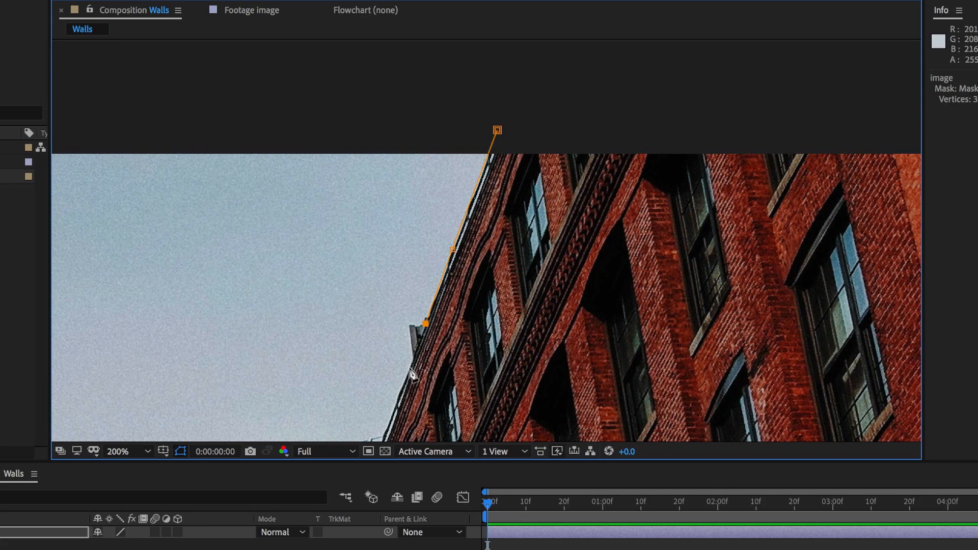
pyautogui.click(411, 369)
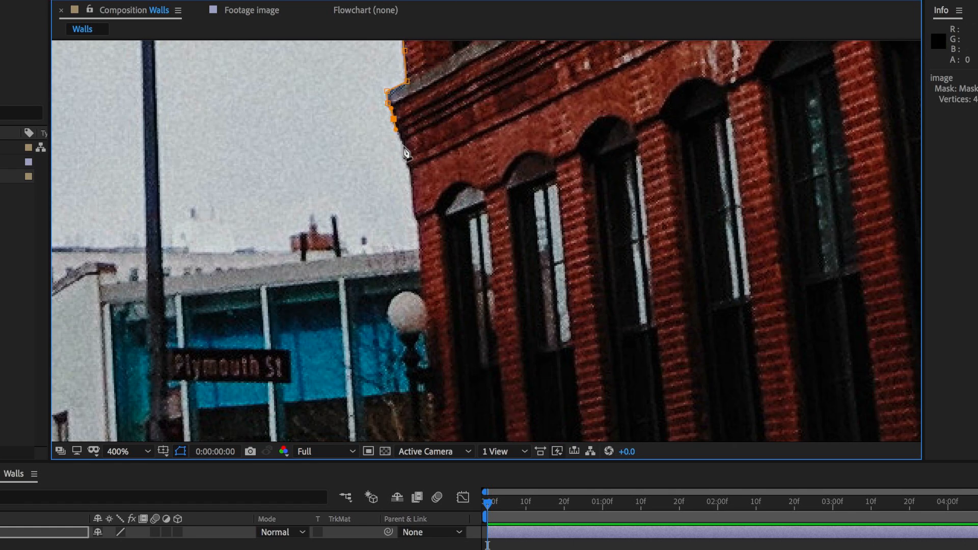
pyautogui.click(423, 298)
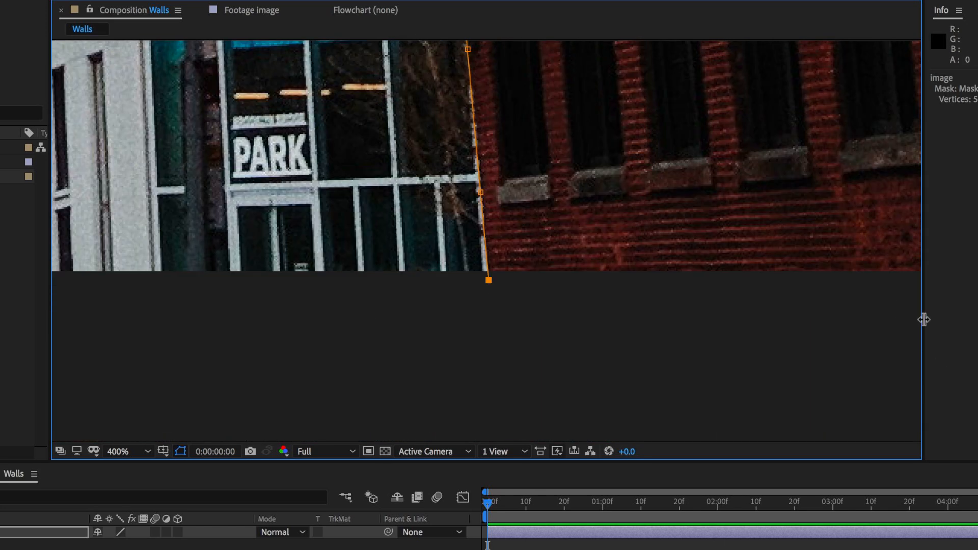
pyautogui.click(147, 452)
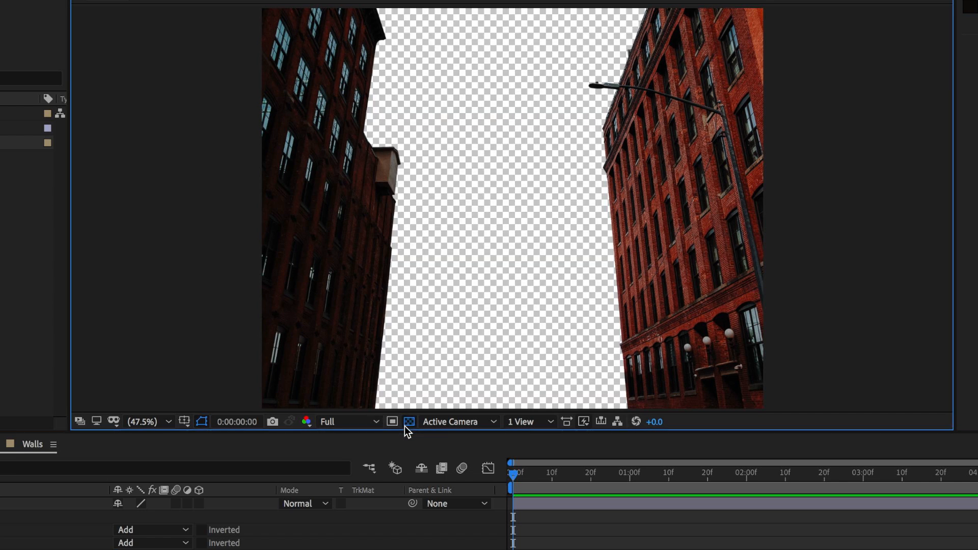
# - Check Mask 2 against the transparency grid and duplicate the Walls comp as Walls 2
pyautogui.click(409, 422)
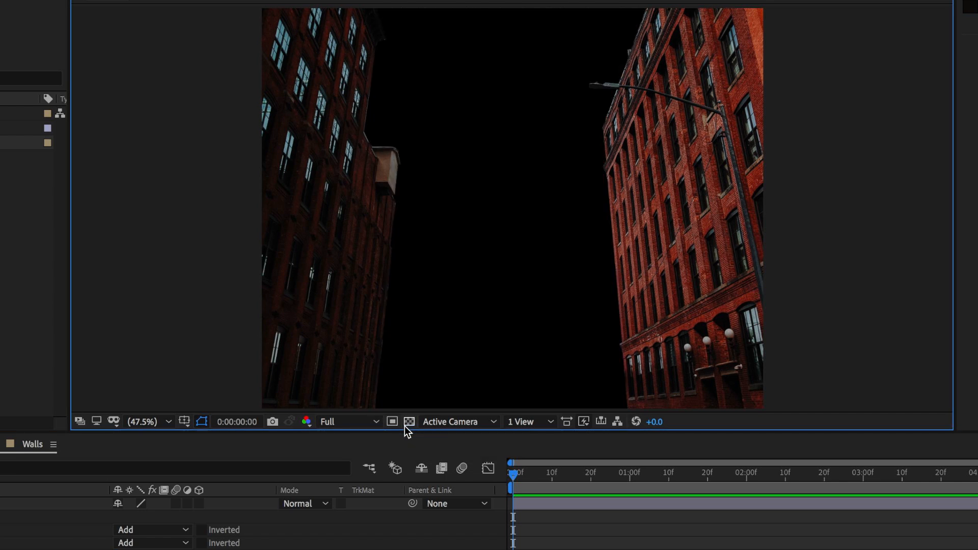
pyautogui.click(410, 422)
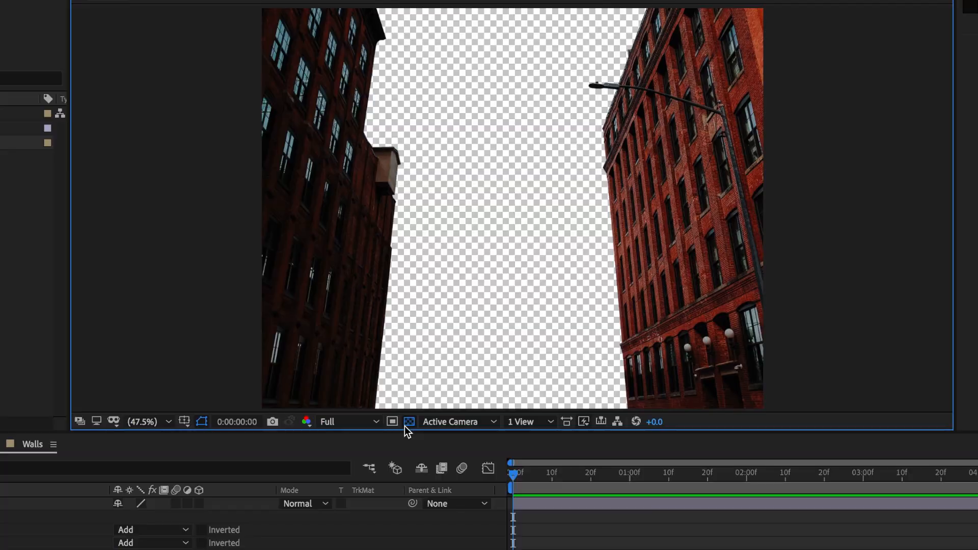
pyautogui.click(136, 5)
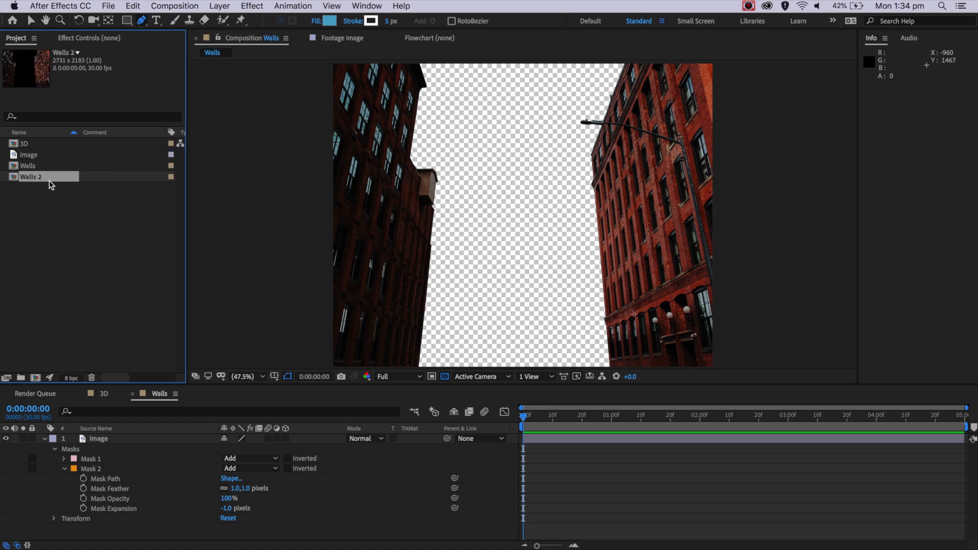
# - Rename the Walls 2 comp to BG so its masks can subtract the walls
pyautogui.rightClick(24, 177)
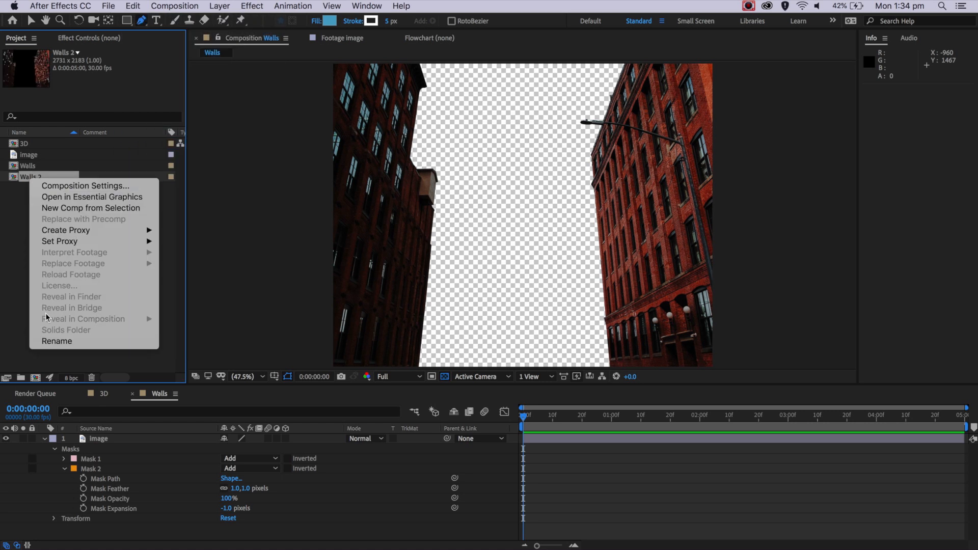
pyautogui.click(57, 341)
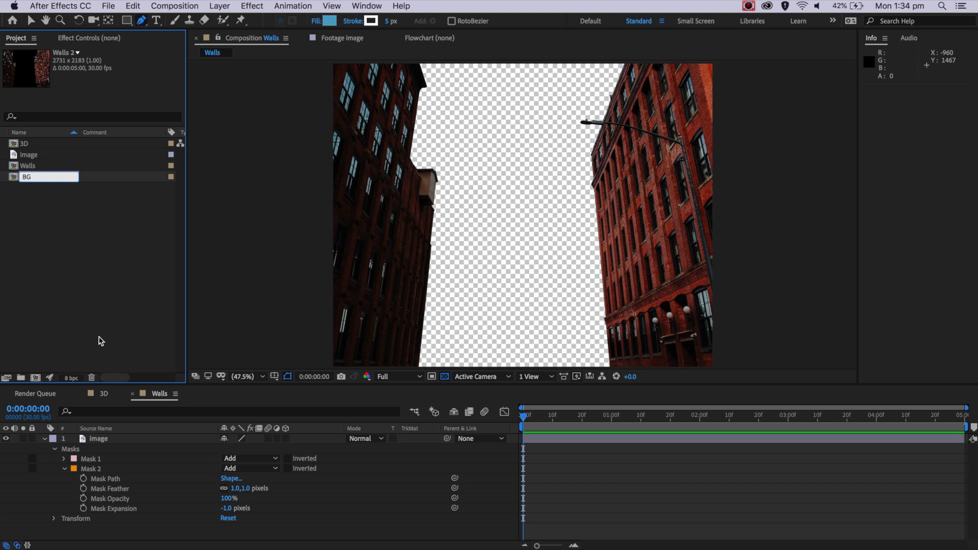
pyautogui.click(276, 471)
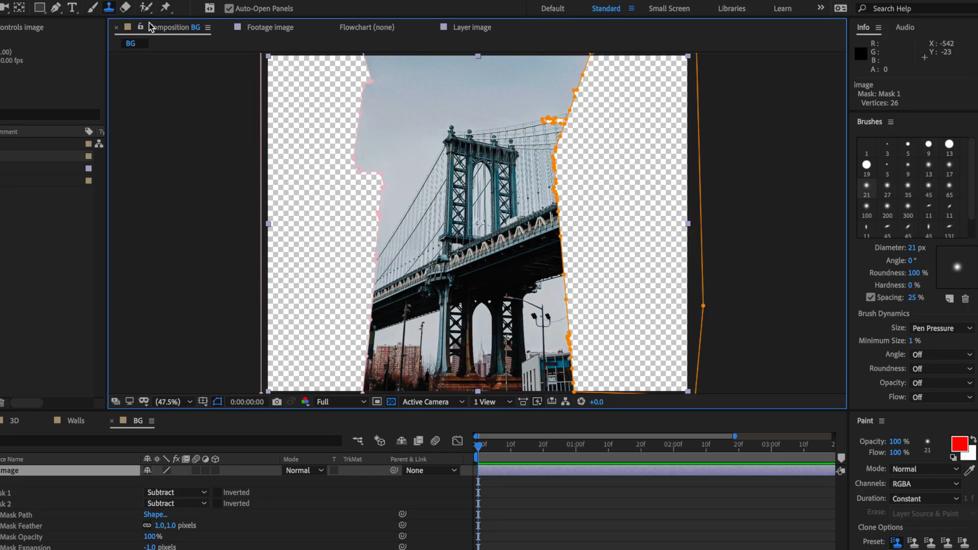
# - Open the BG image layer in the Layer panel and bring up the Brushes settings
pyautogui.click(479, 26)
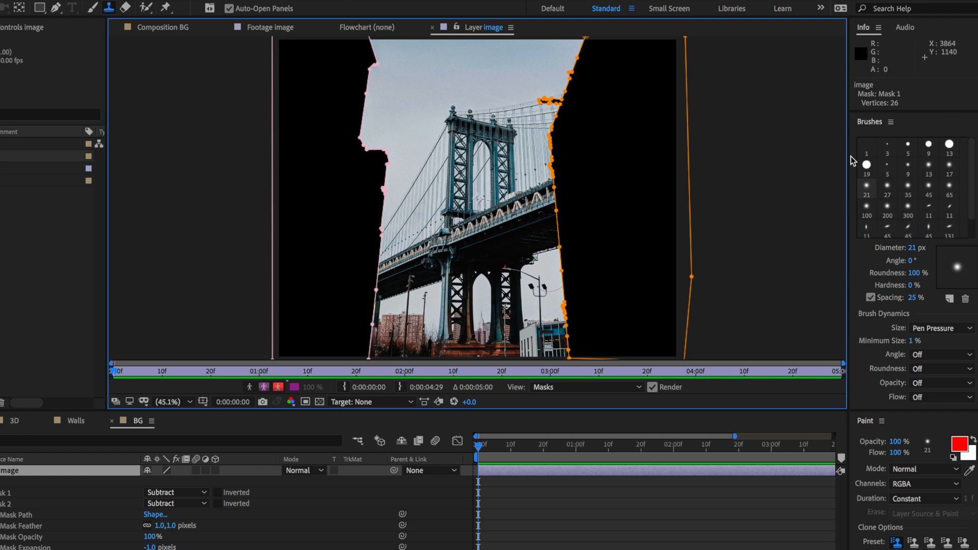
pyautogui.moveTo(907, 190)
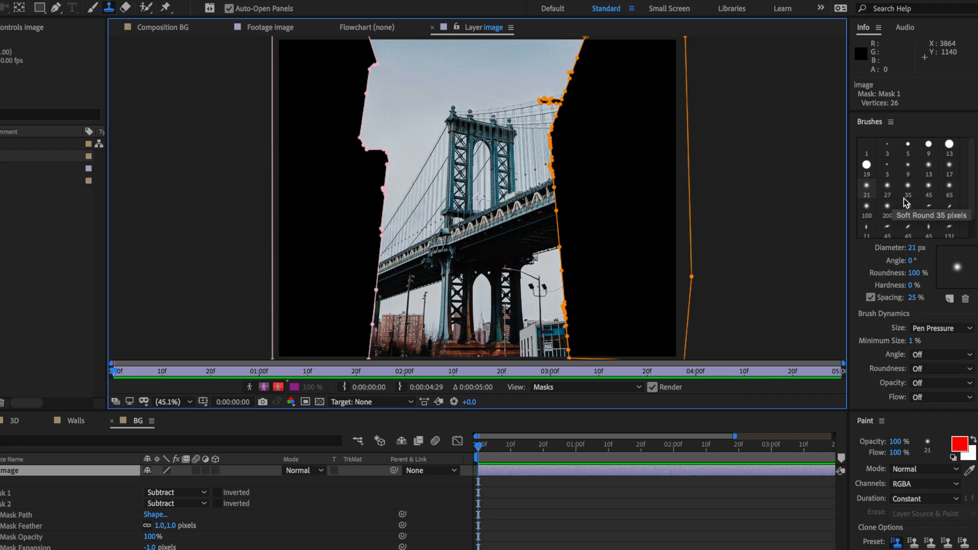
pyautogui.click(305, 4)
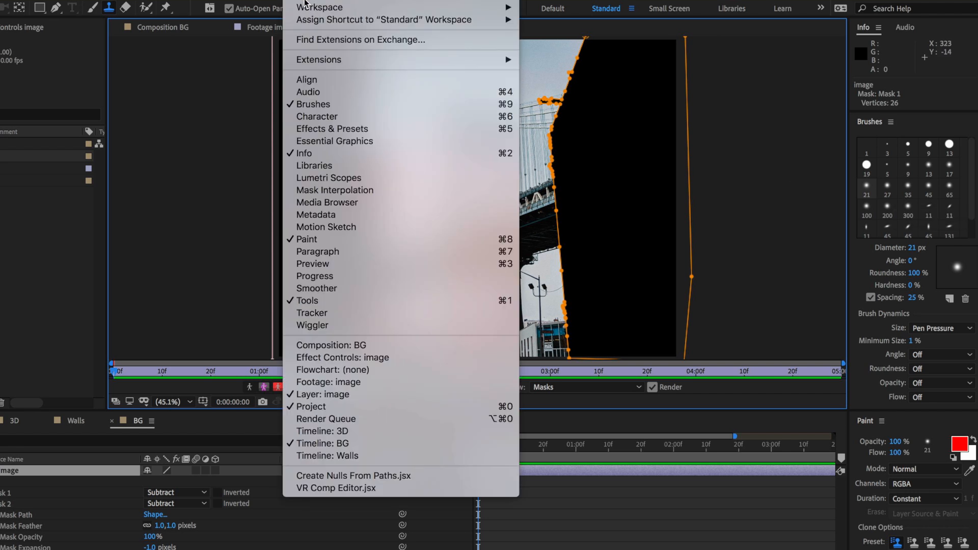
pyautogui.moveTo(912, 149)
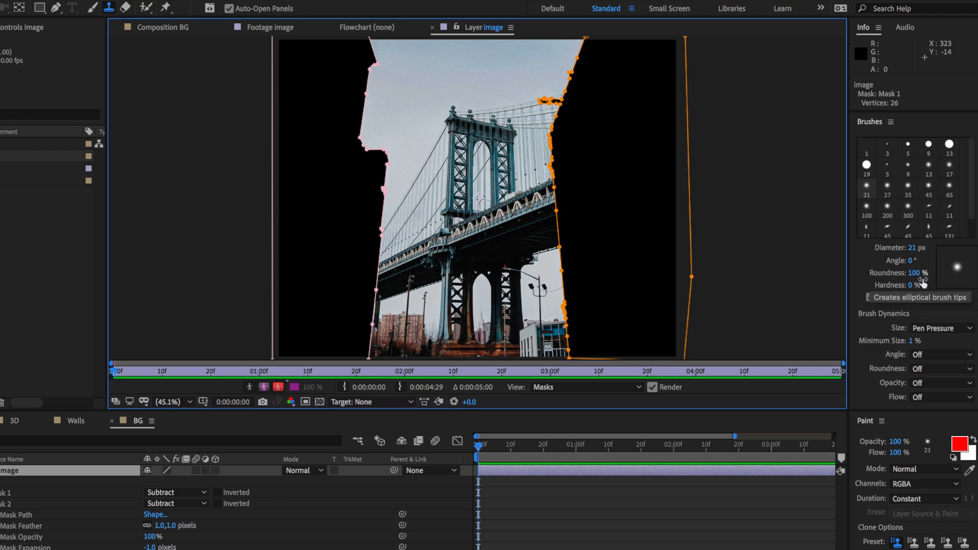
pyautogui.click(917, 286)
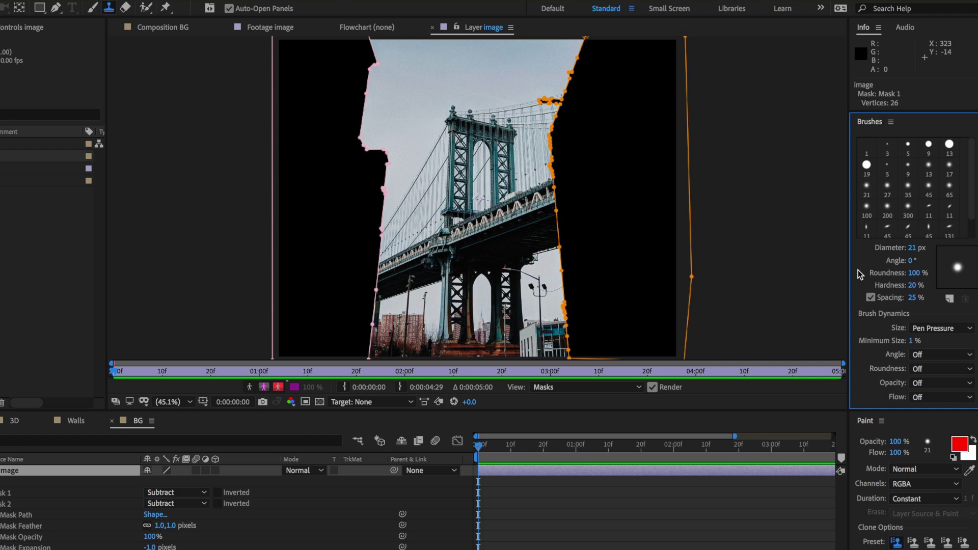
pyautogui.moveTo(913, 265)
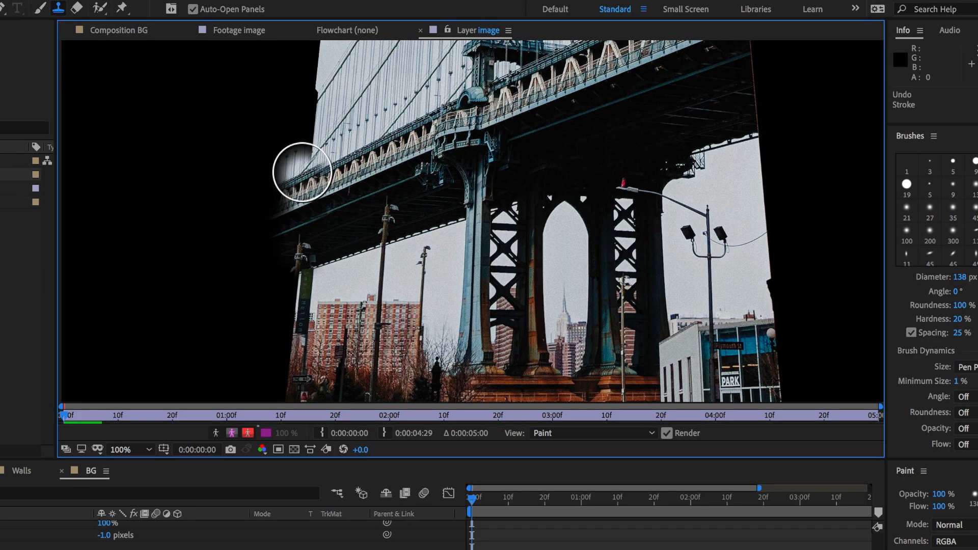
# - Clone bridge detail into the left black area and paint black over the right side
pyautogui.moveTo(300, 171); pyautogui.dragTo(356, 226)
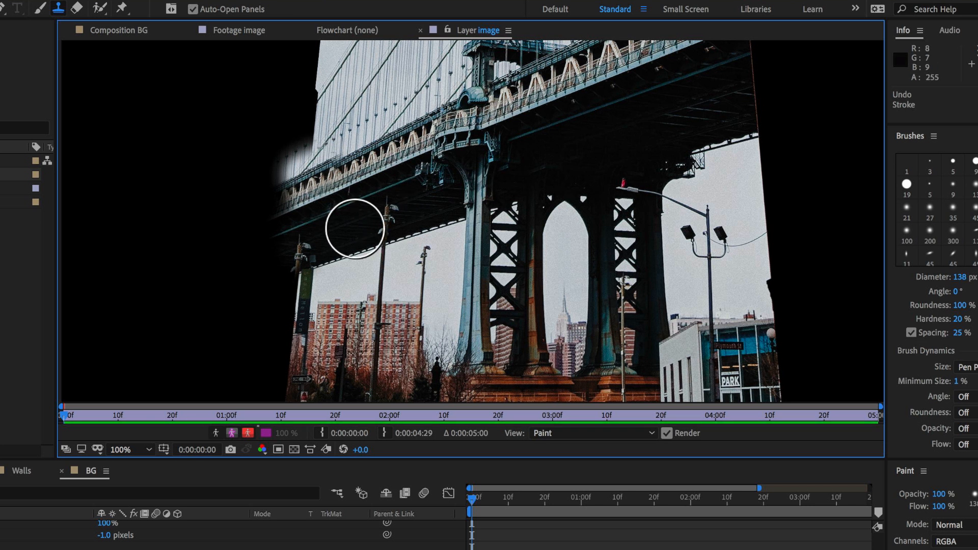
pyautogui.moveTo(331, 98)
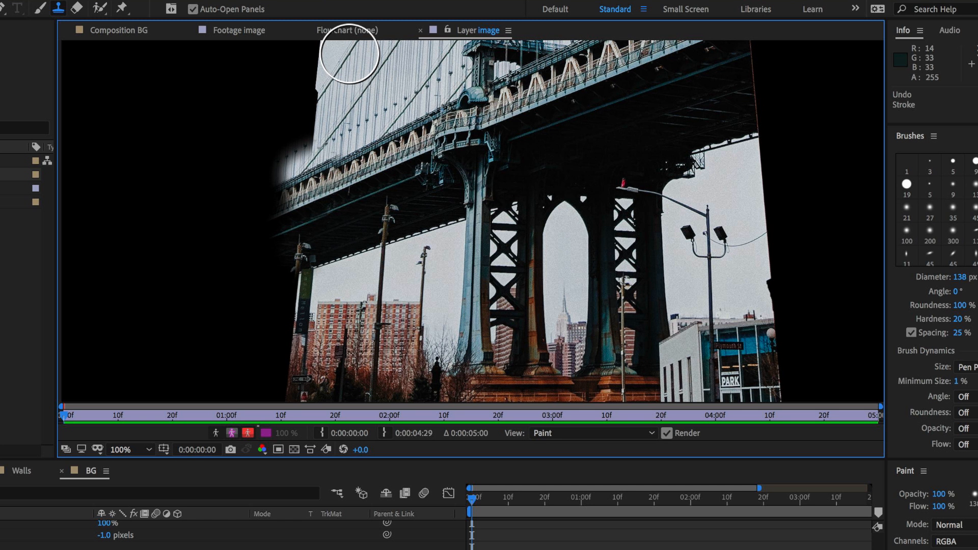
pyautogui.moveTo(314, 111)
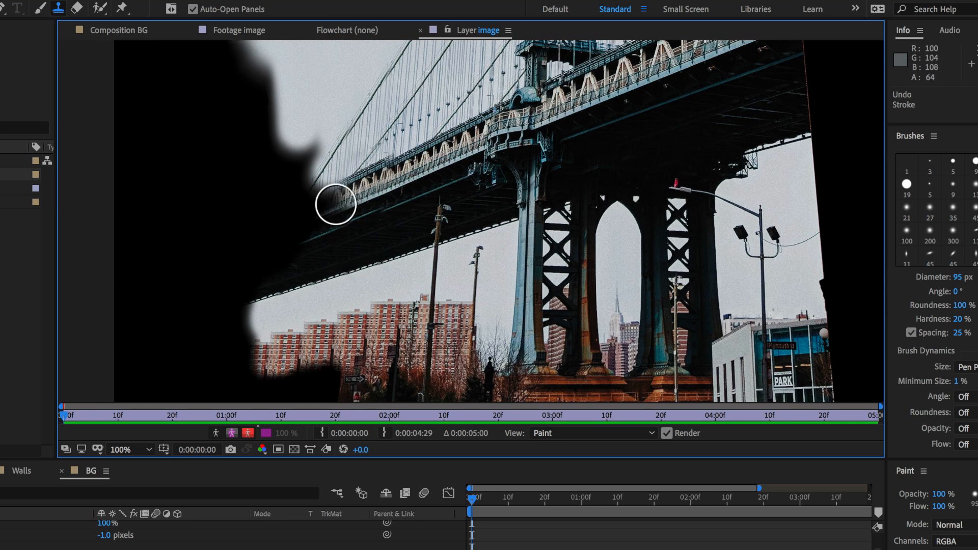
pyautogui.moveTo(335, 203); pyautogui.dragTo(273, 146)
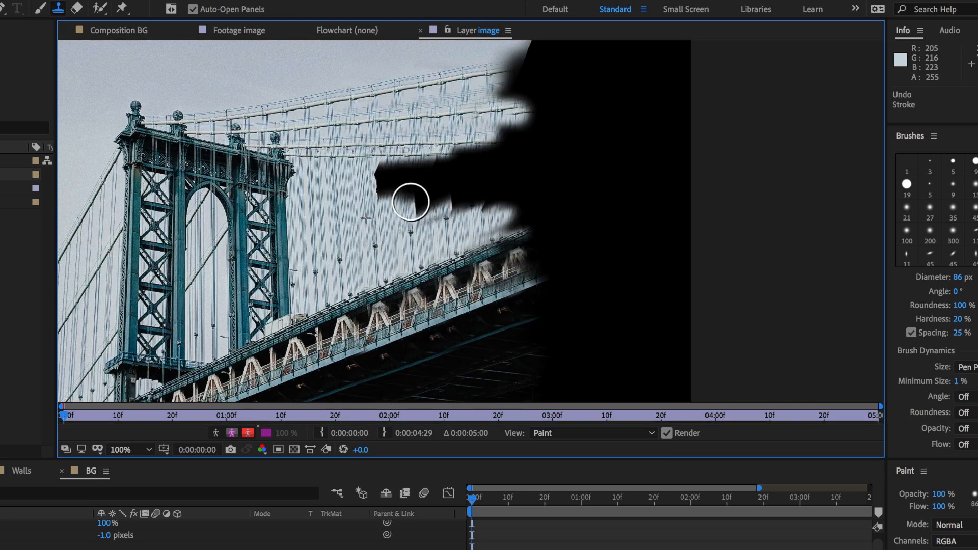
pyautogui.moveTo(411, 201); pyautogui.dragTo(379, 190)
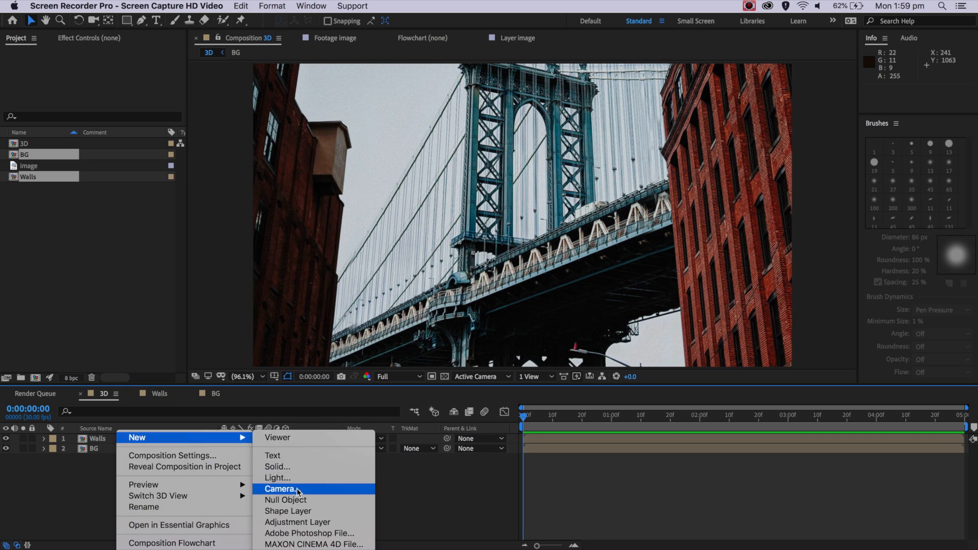
# - Create Camera 1 with the default 35mm two-node preset
pyautogui.click(281, 489)
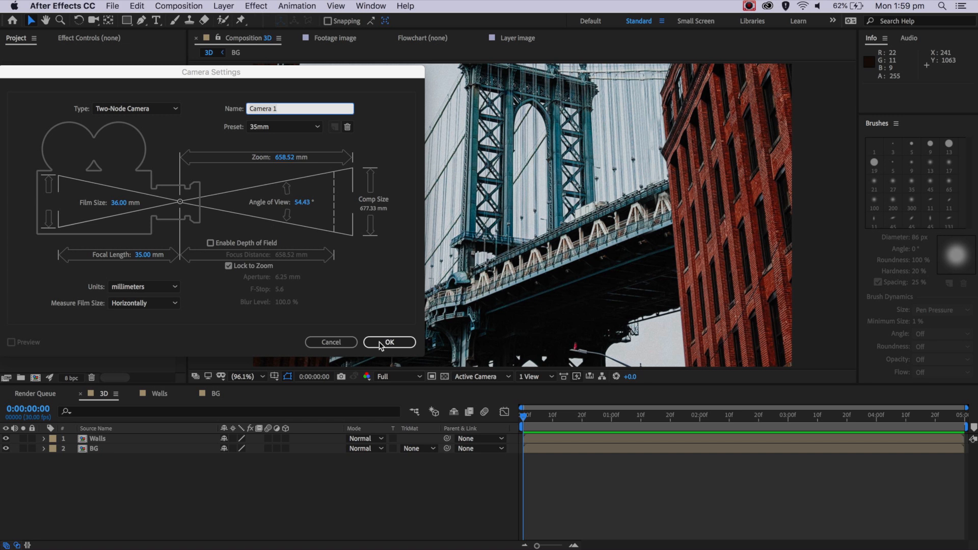
pyautogui.click(389, 342)
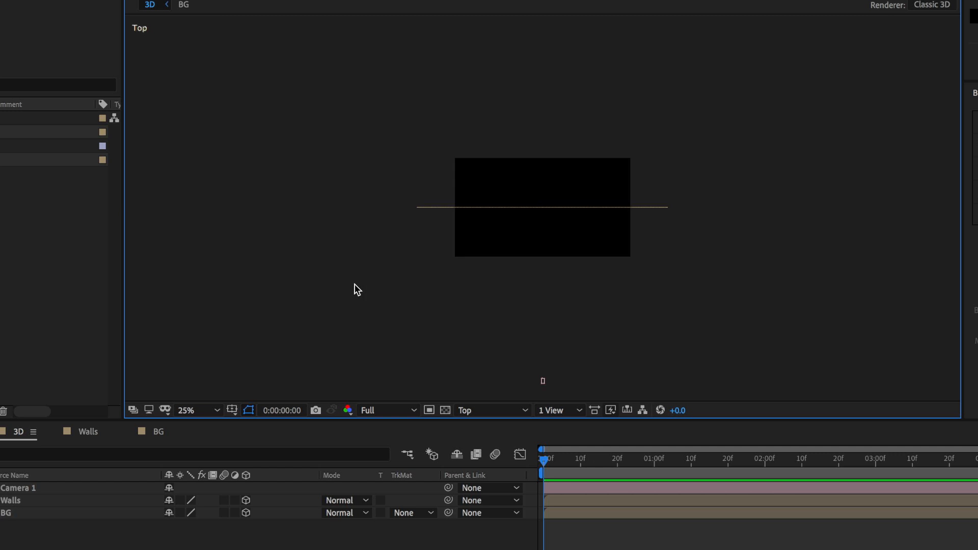
# - Move the Walls layer in Z away from BG, then return the viewer to Active Camera
pyautogui.click(16, 488)
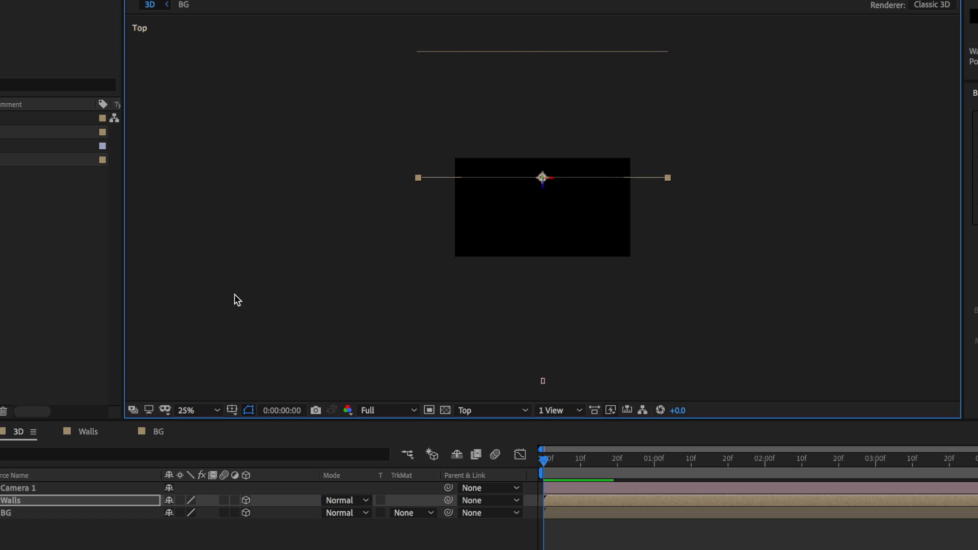
pyautogui.click(493, 410)
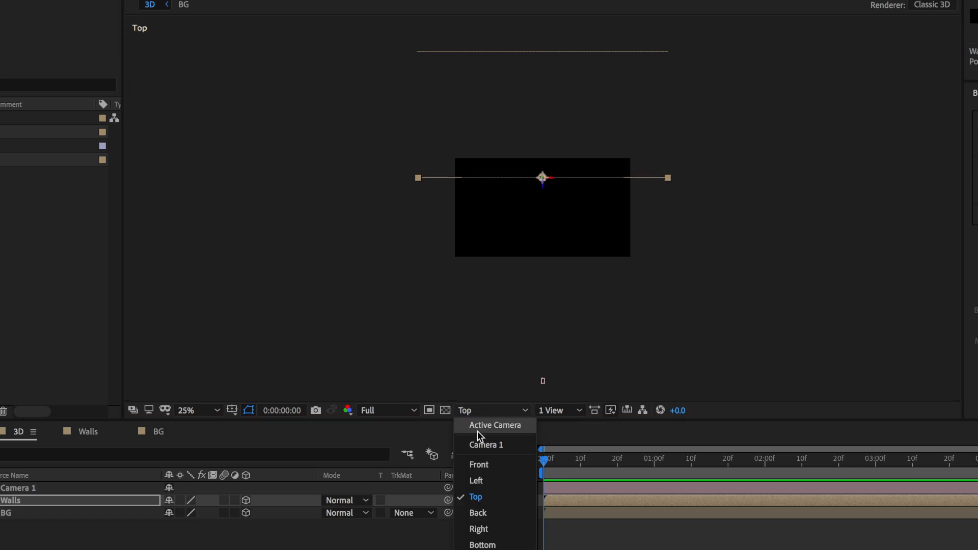
pyautogui.click(496, 425)
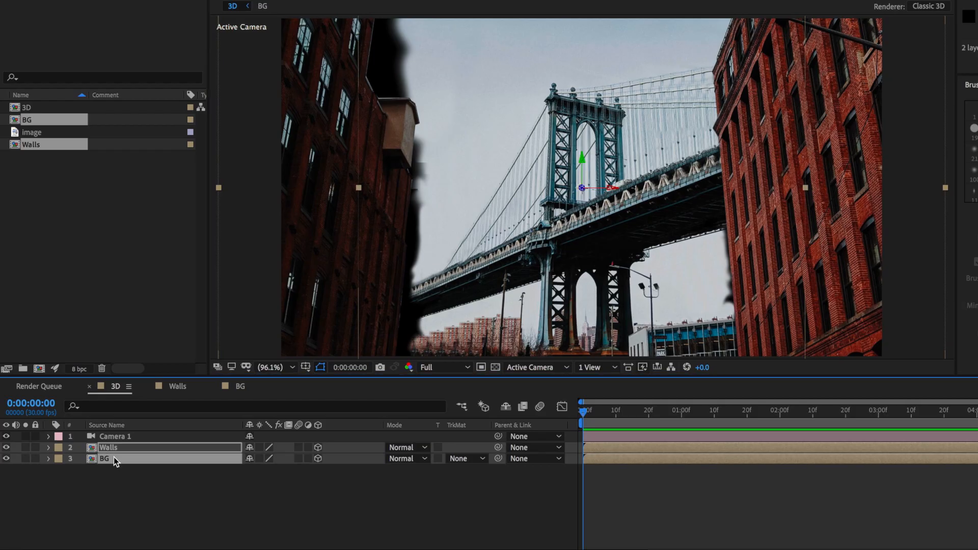
# - Scale up the BG layer until the bridge fills the camera view behind the walls
pyautogui.press('s')
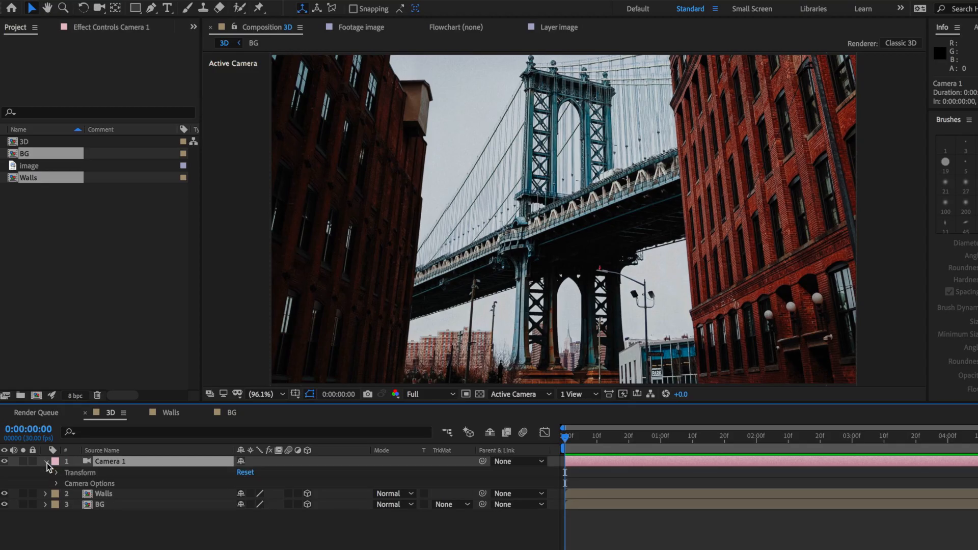
# - Keyframe Camera 1's Point of Interest and Position for the push-in and apply Easy Ease
pyautogui.click(55, 473)
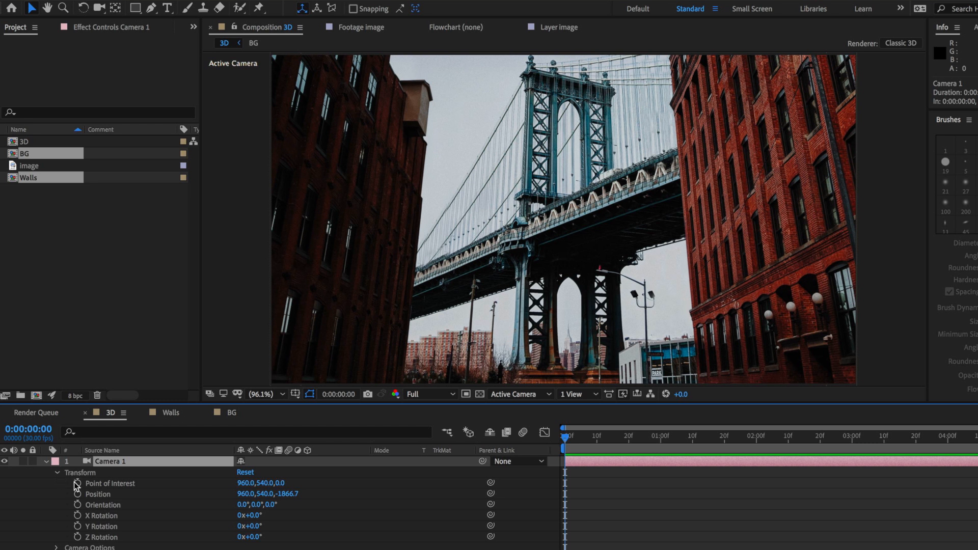
pyautogui.click(76, 495)
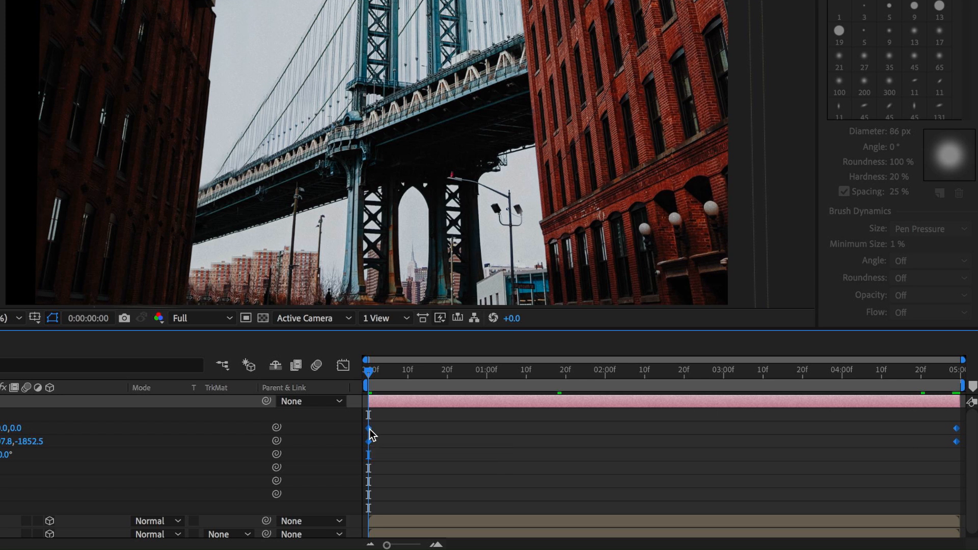
pyautogui.rightClick(367, 430)
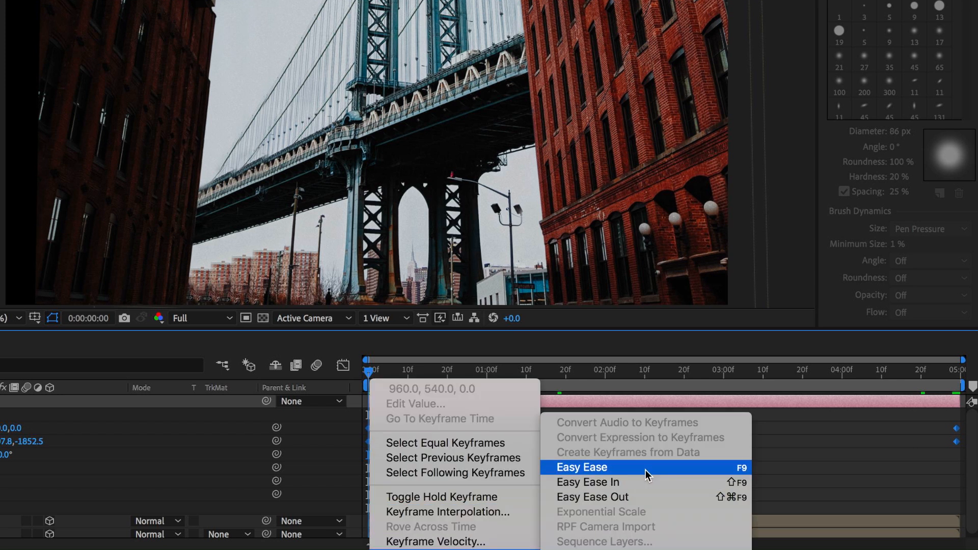
pyautogui.click(582, 467)
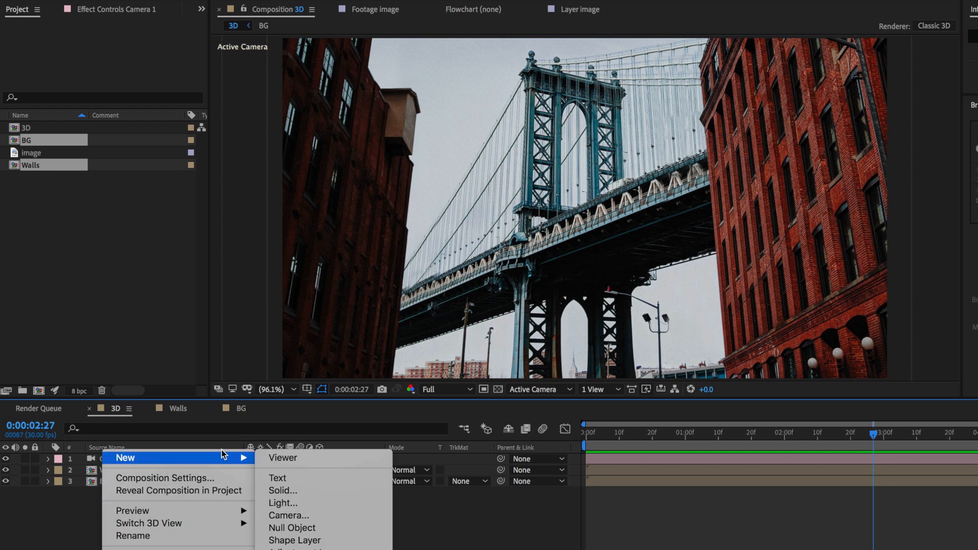
# - Create a white solid named Rain and apply CC Rainfall so rain streaks fall over the bridge
pyautogui.click(283, 490)
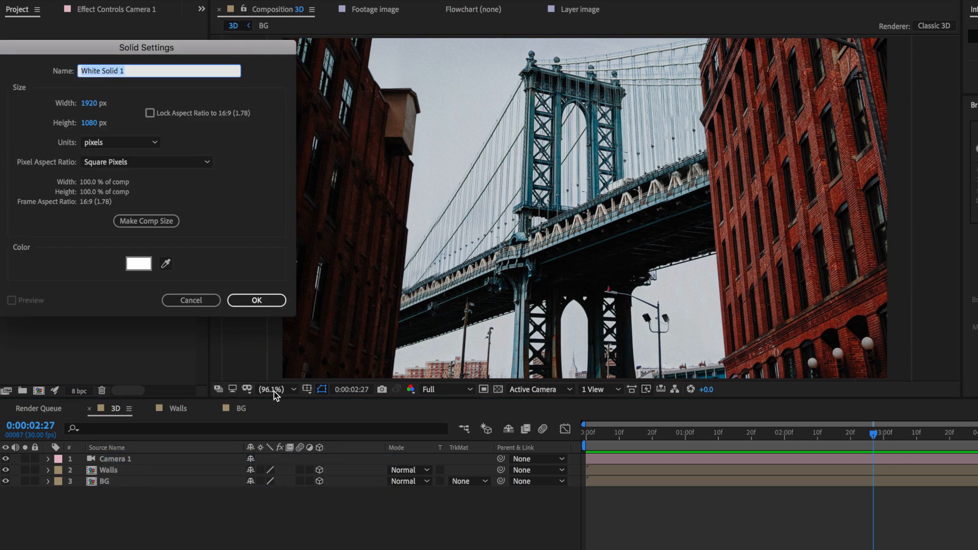
pyautogui.click(257, 300)
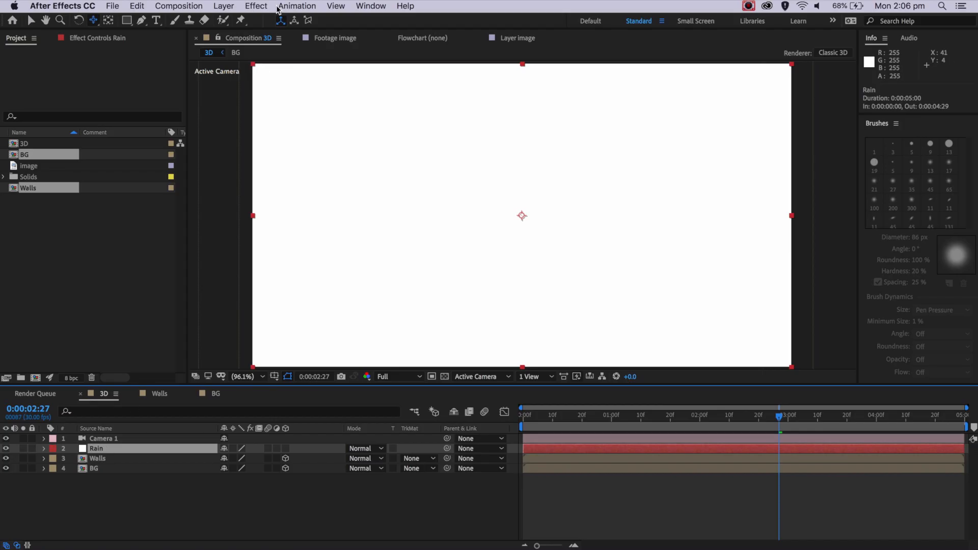
pyautogui.click(256, 5)
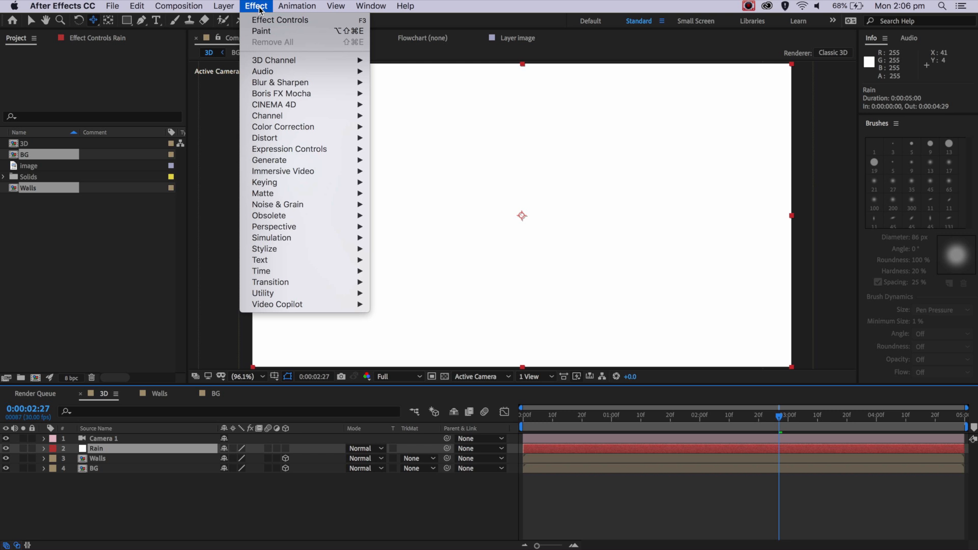
pyautogui.moveTo(271, 237)
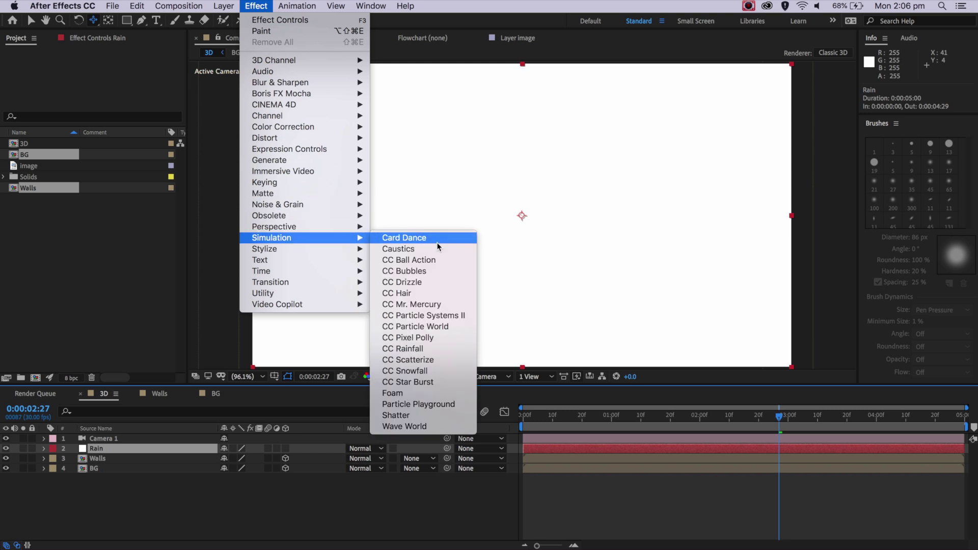
pyautogui.click(401, 348)
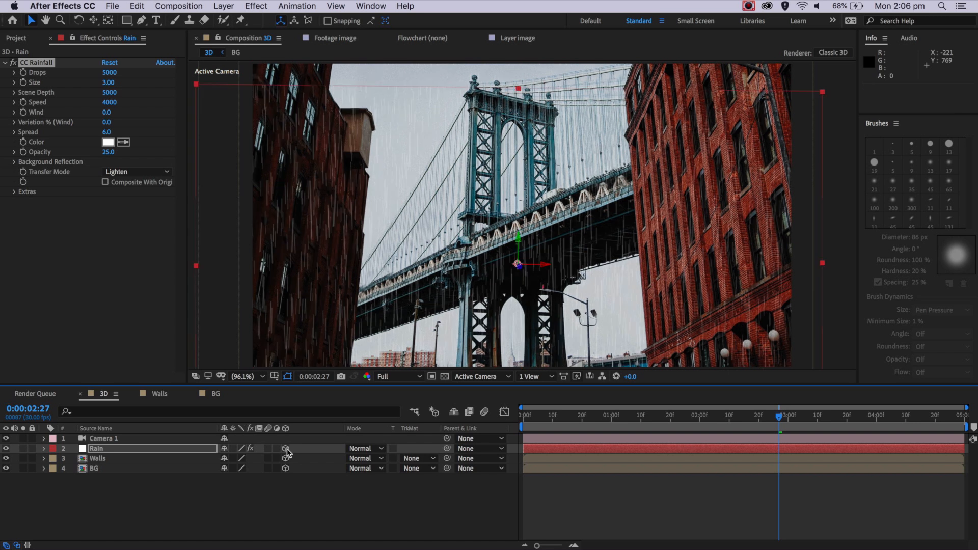
pyautogui.press('s')
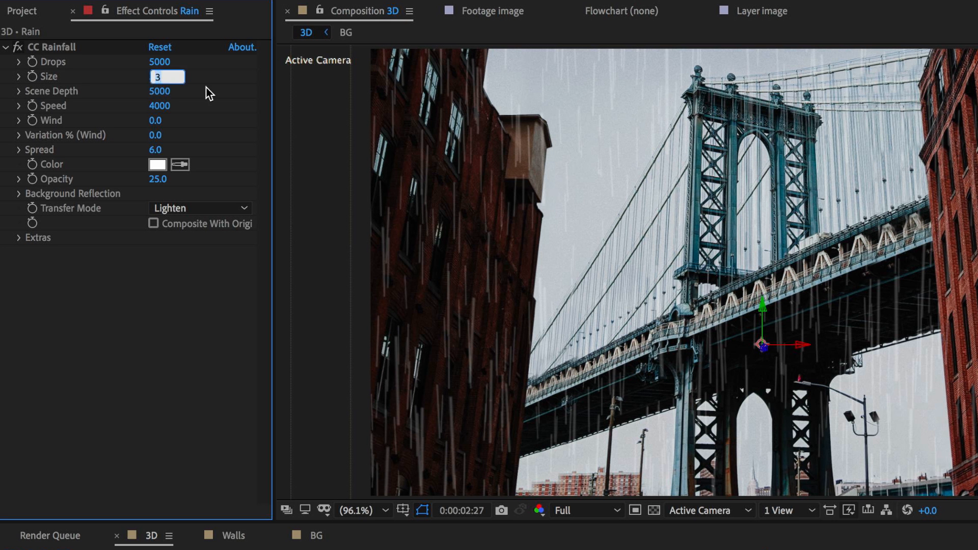
# - Set CC Rainfall to size 15, scene depth 10000, 1000 drops and speed 300
pyautogui.write('15.00')
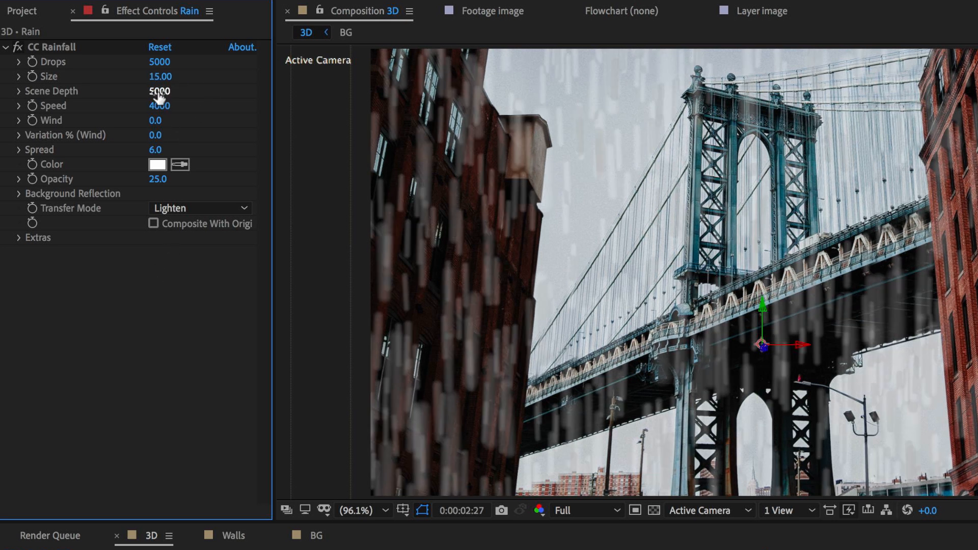
pyautogui.write('10')
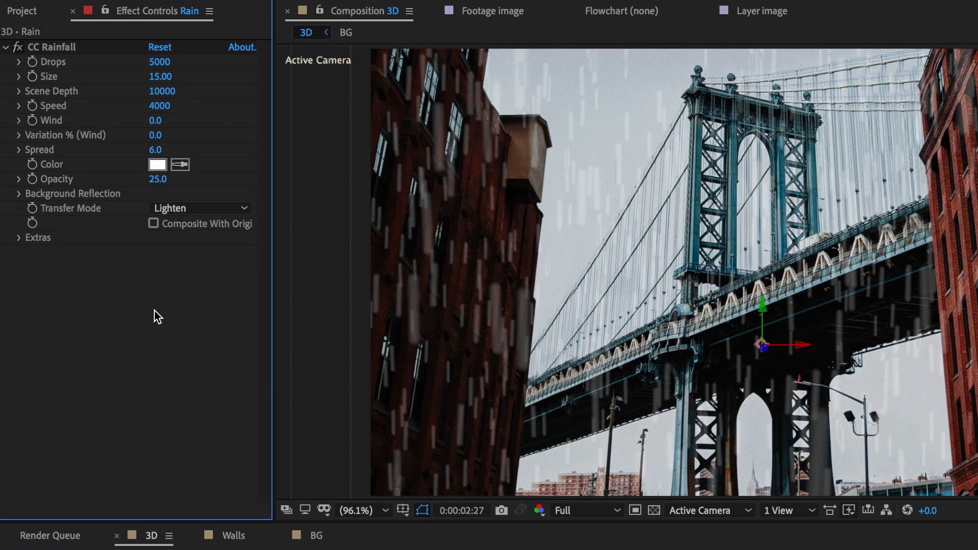
pyautogui.doubleClick(163, 61)
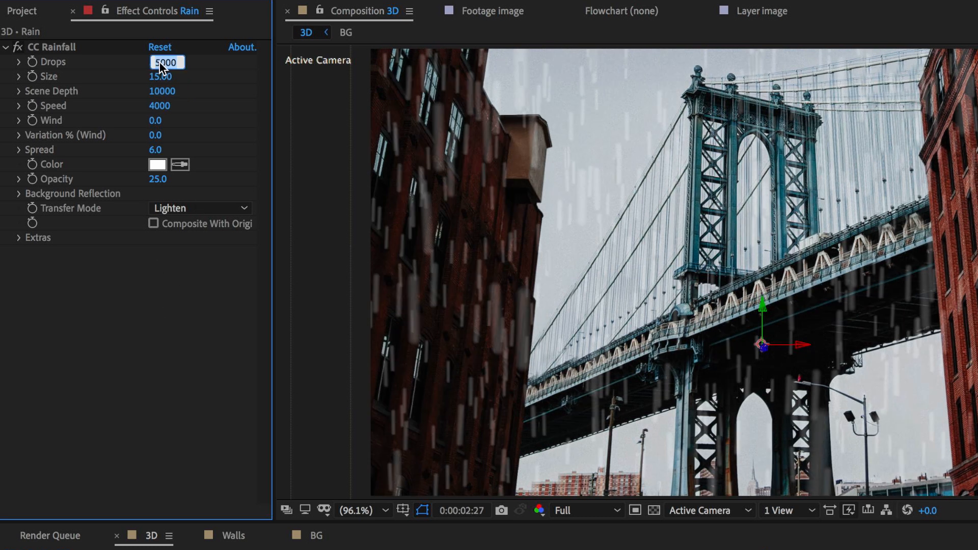
pyautogui.write('1000')
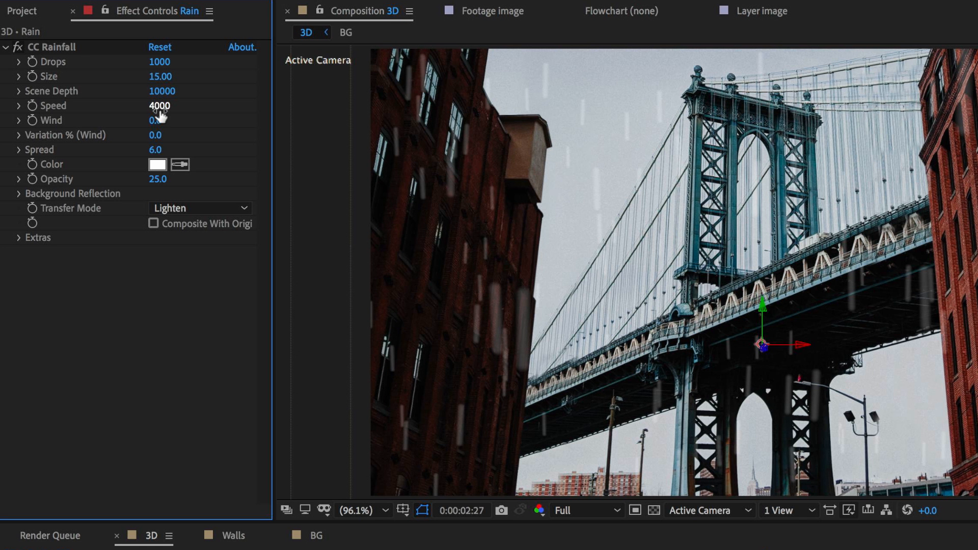
pyautogui.write('300')
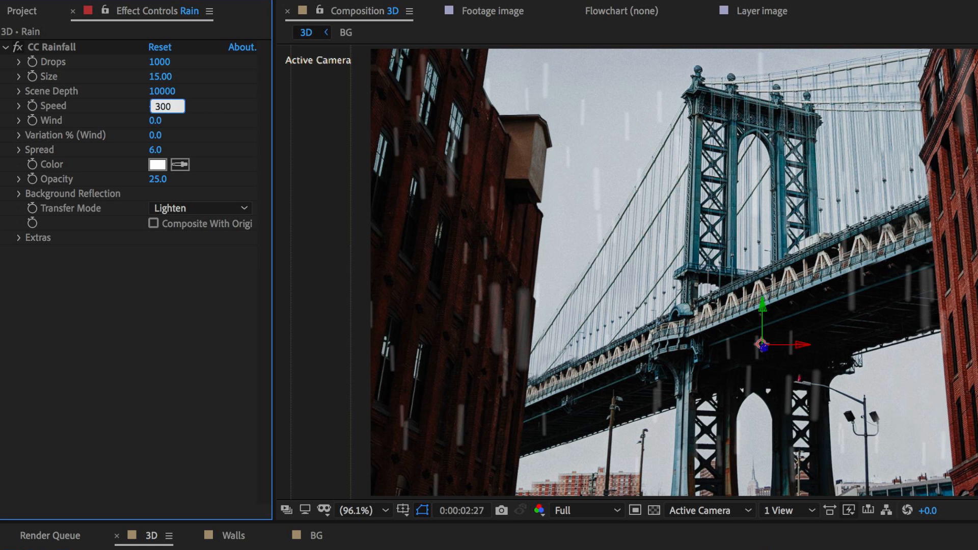